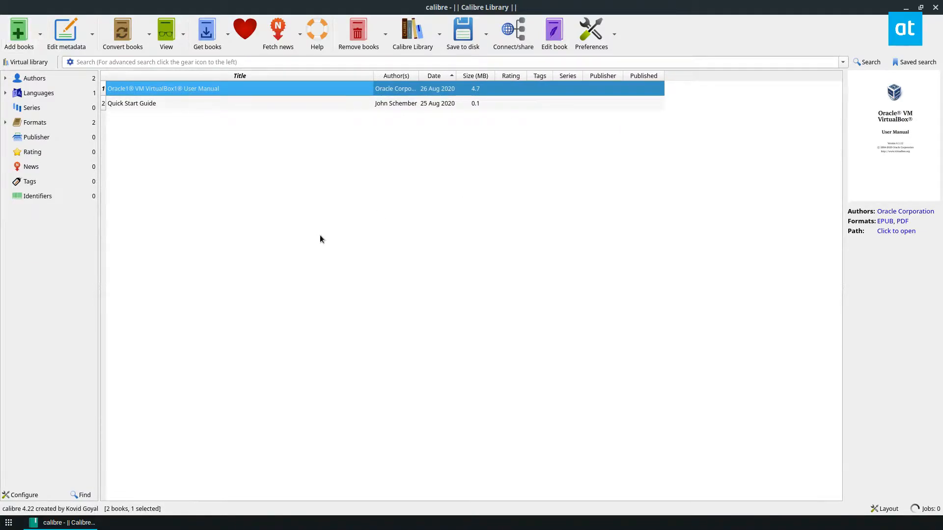
mouse_move(306, 203)
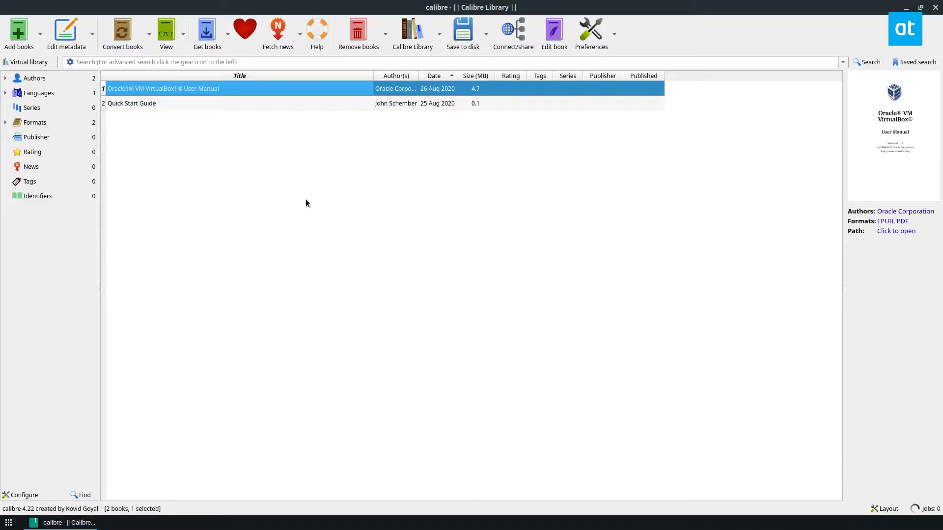
mouse_move(230, 88)
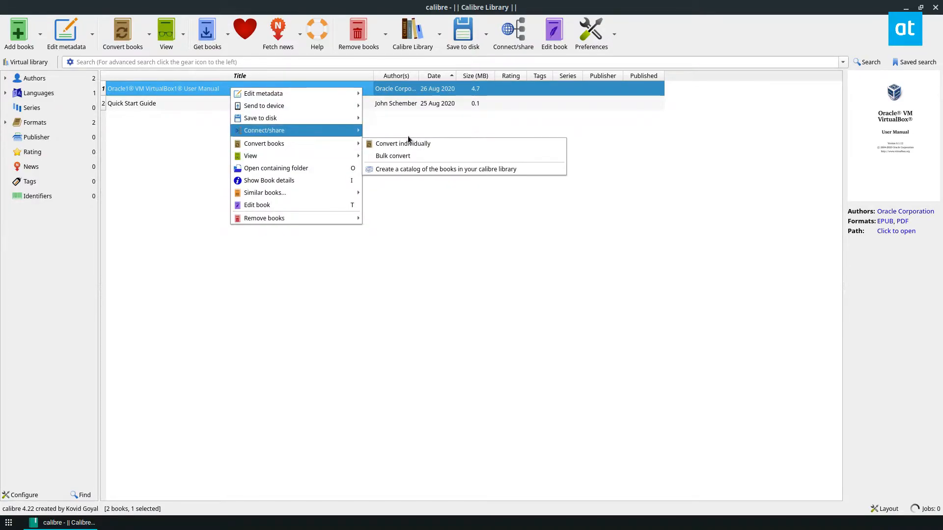
mouse_move(263, 144)
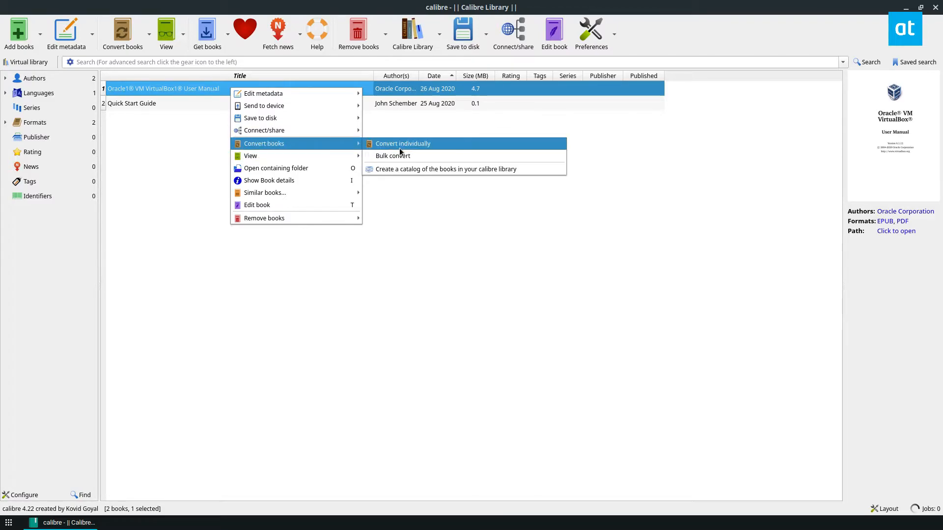
Choose Convert individually for the VirtualBox User Manual, bringing up its conversion settings.
click(401, 143)
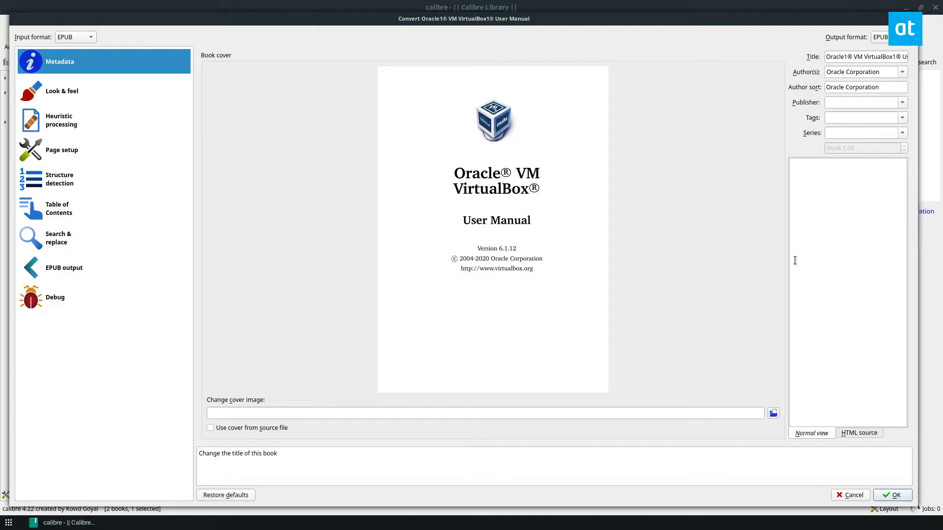
Confirm the conversion to EPUB, starting the manual's conversion job.
click(892, 495)
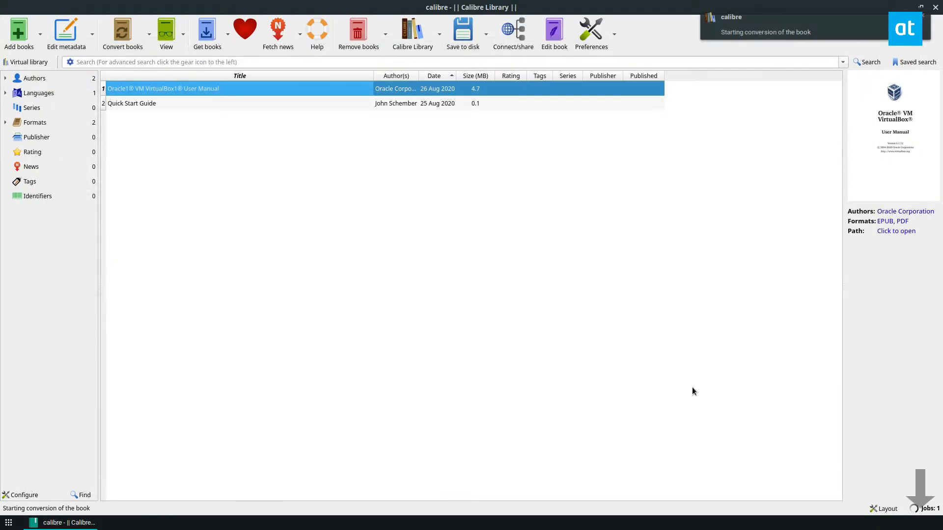
mouse_move(639, 348)
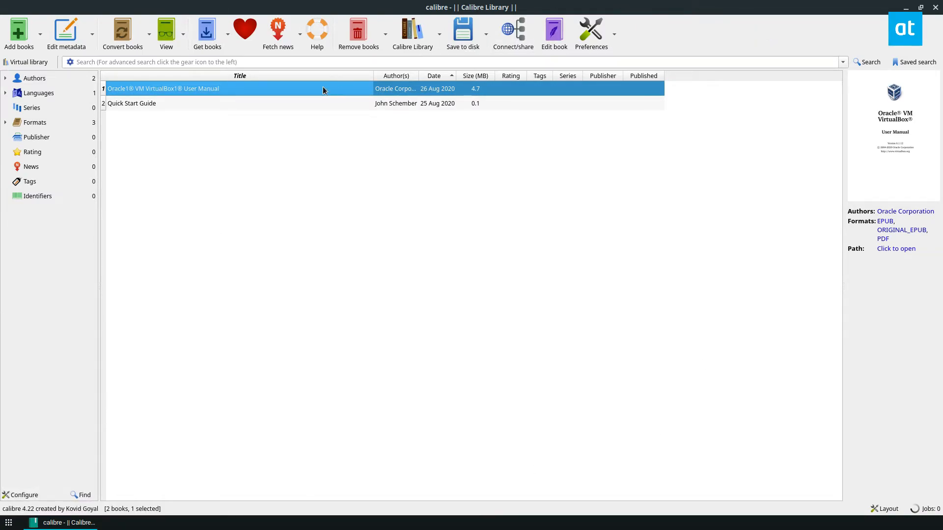
mouse_move(263, 90)
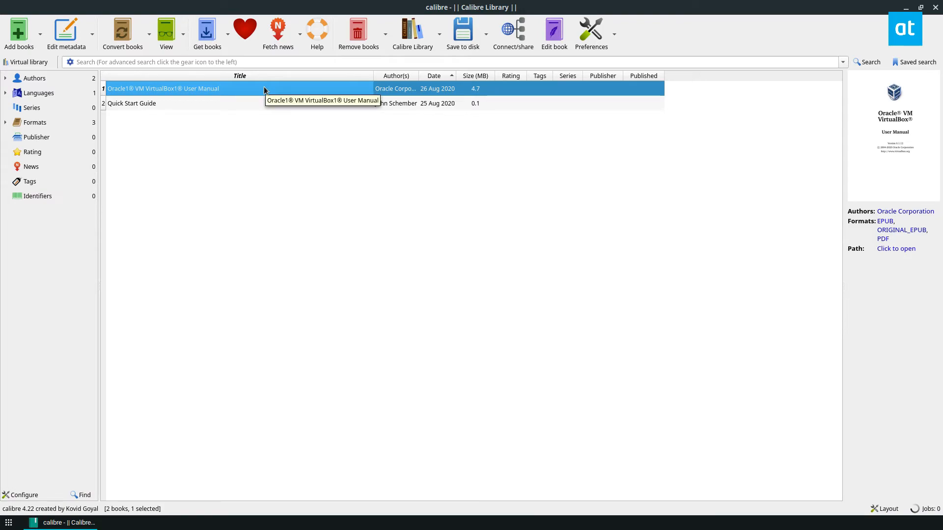